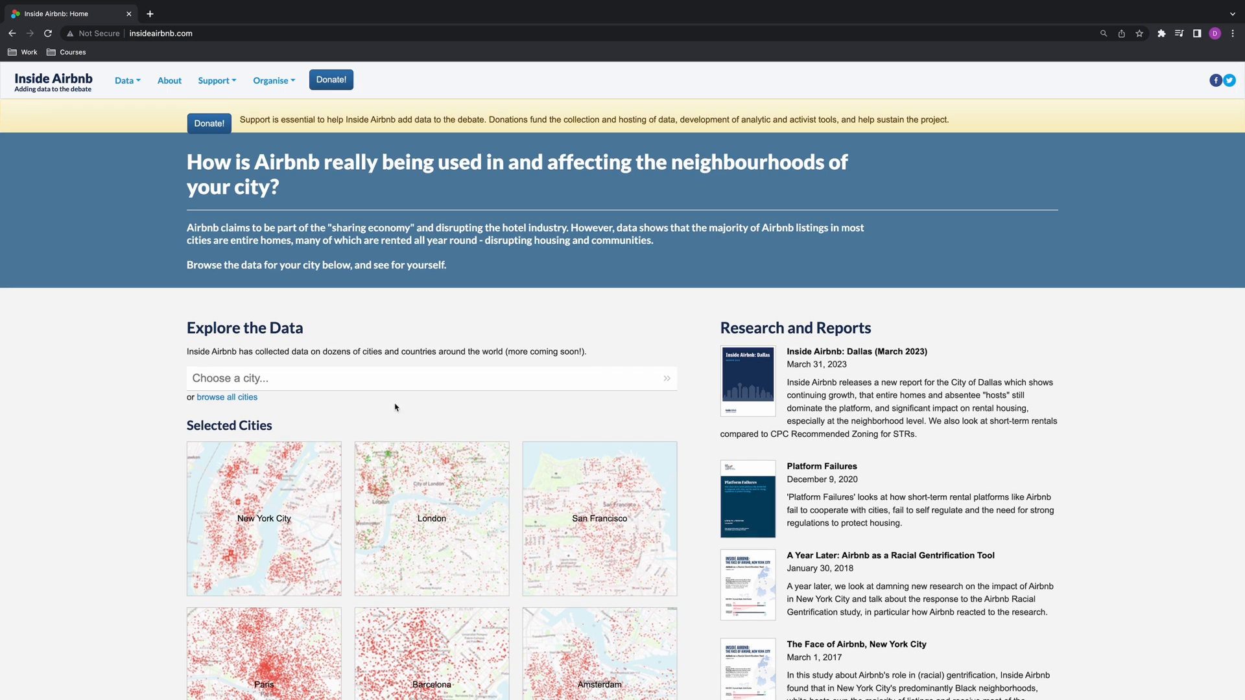
Reach the Get the Data page listing downloadable Airbnb city data files.
scroll("down", 3)
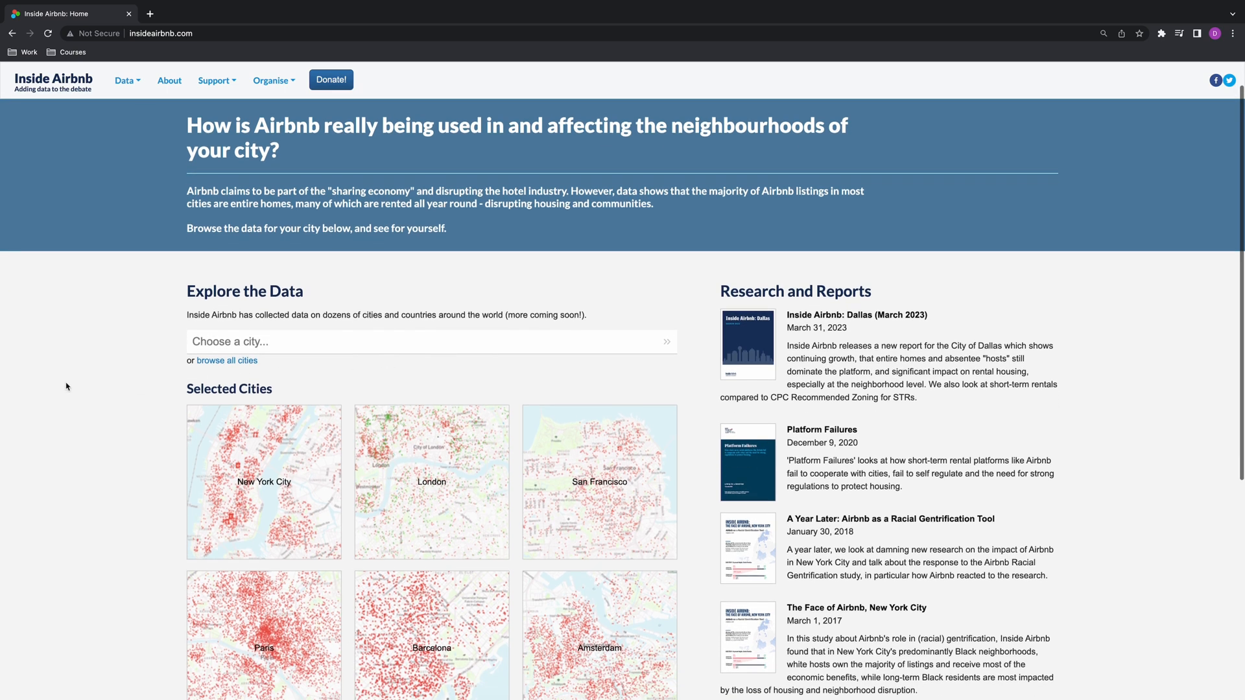
scroll("down", 3)
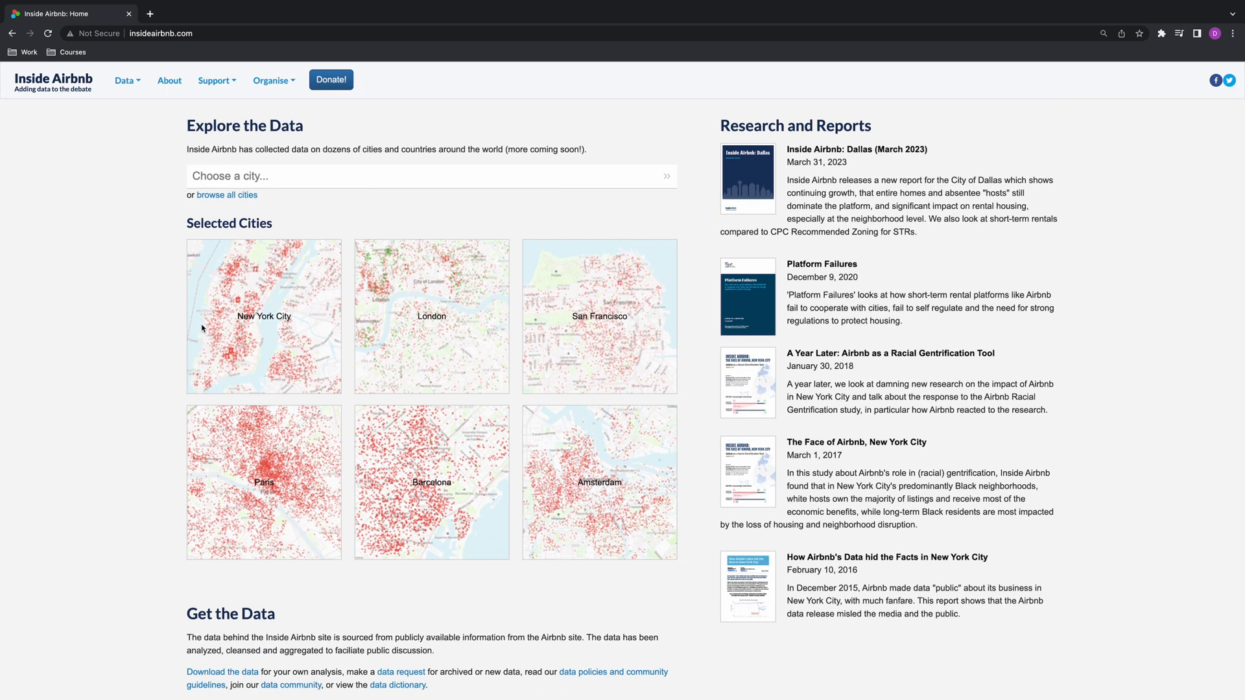
left_click(222, 672)
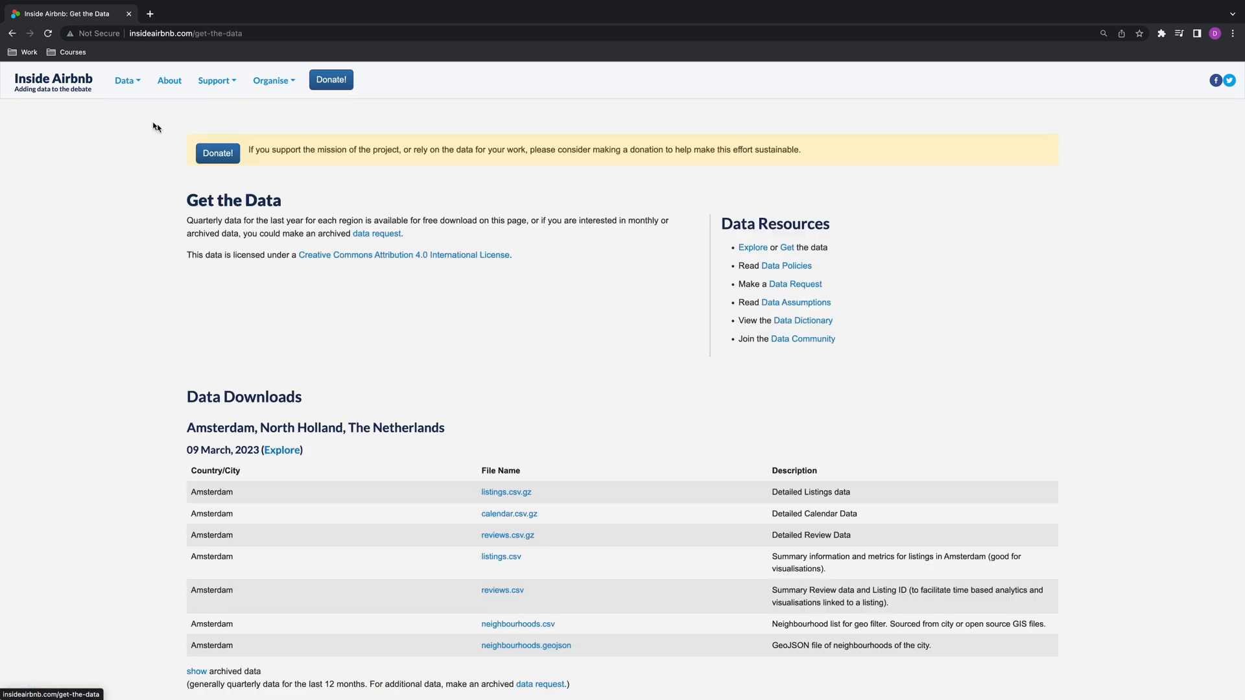
scroll("down", 3)
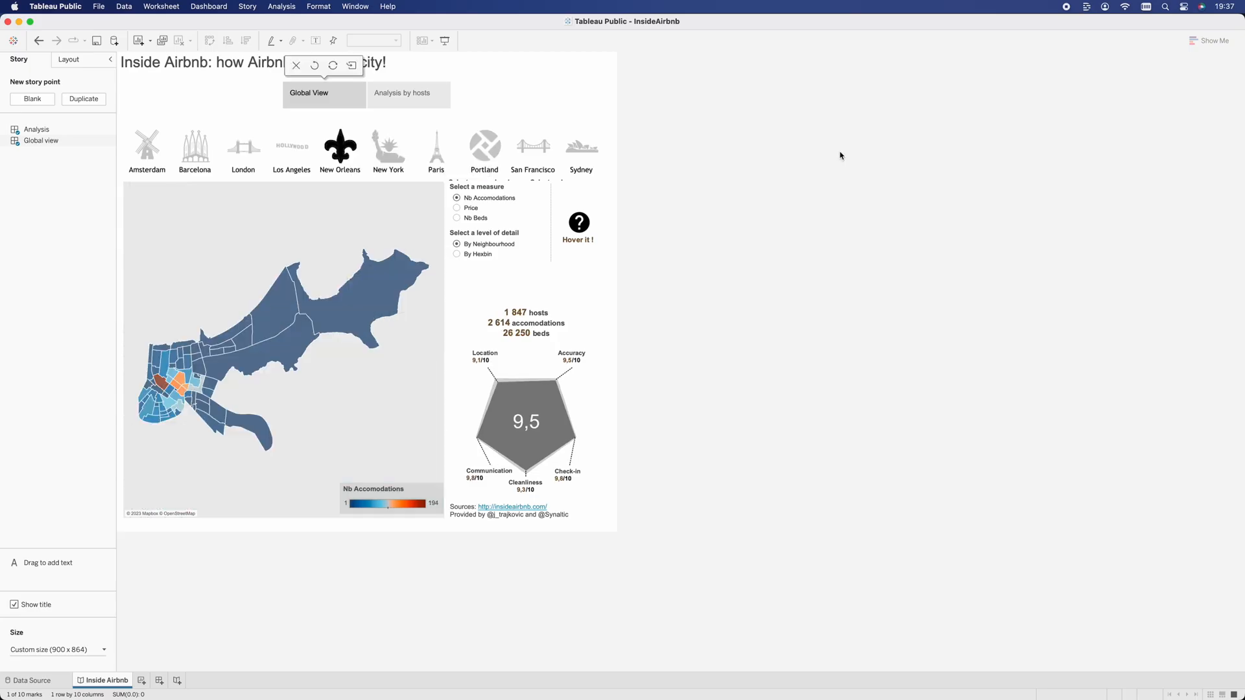
mouse_move(258, 312)
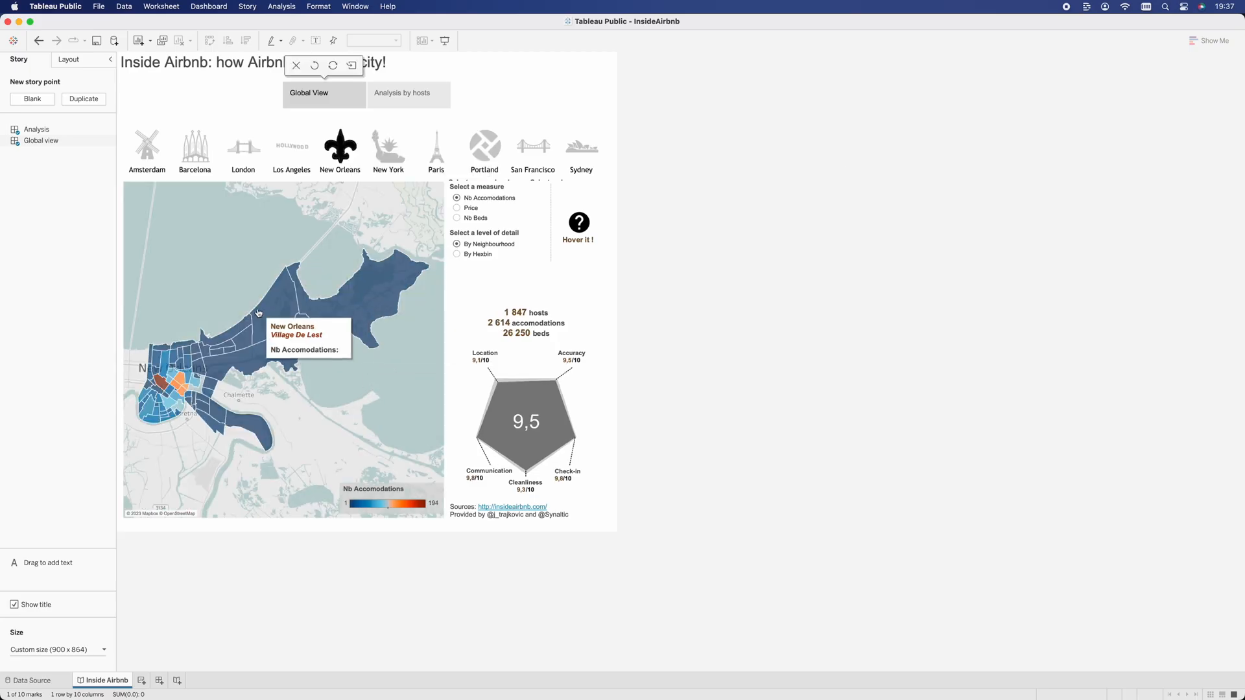
mouse_move(157, 367)
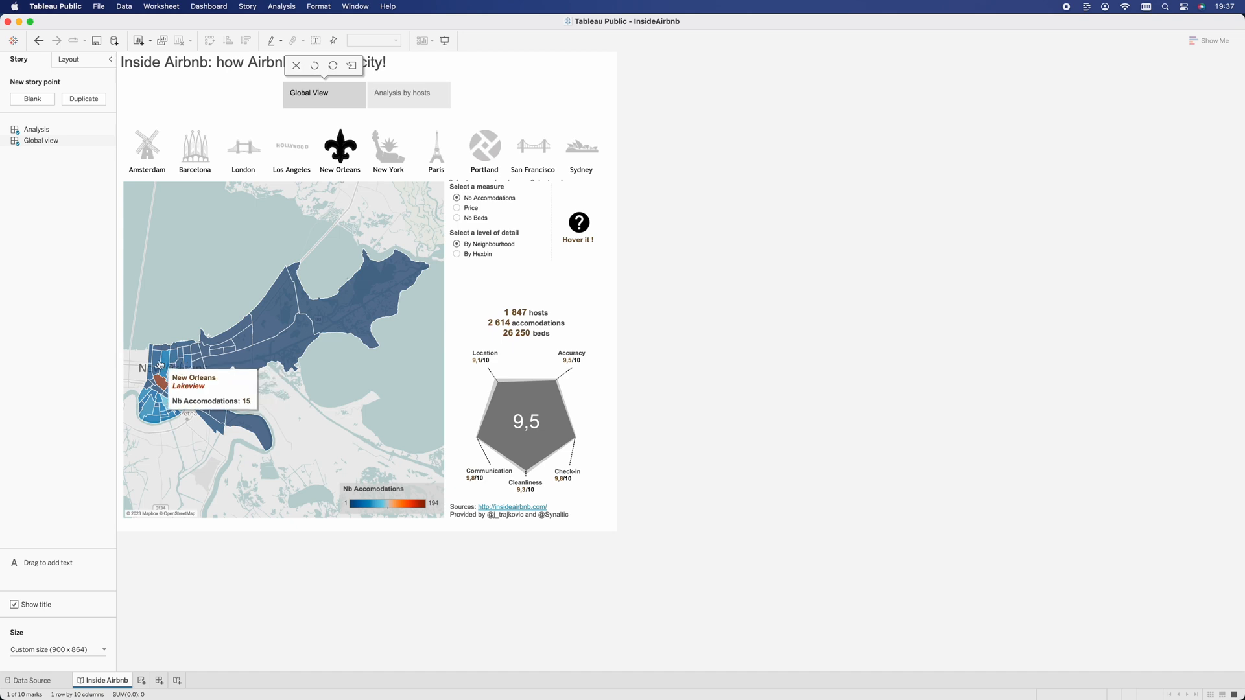
mouse_move(314, 153)
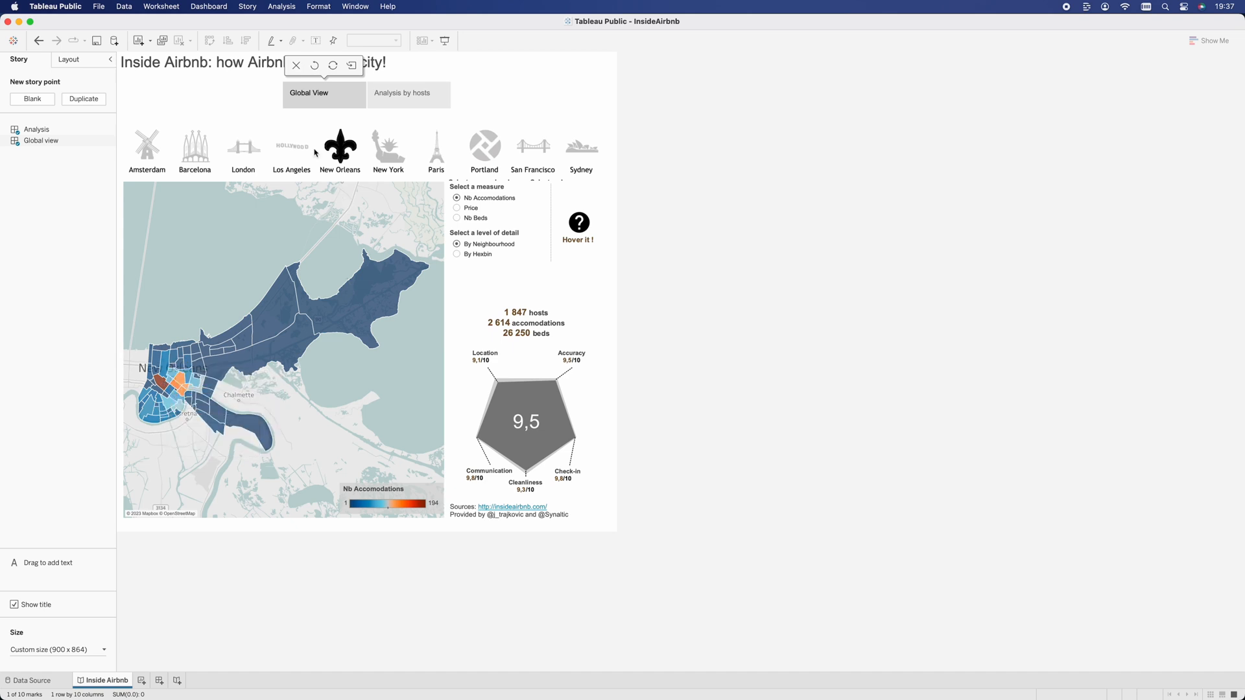
Show the Analysis dashboard with the city scatterplot, New York price map and host distribution.
left_click(159, 681)
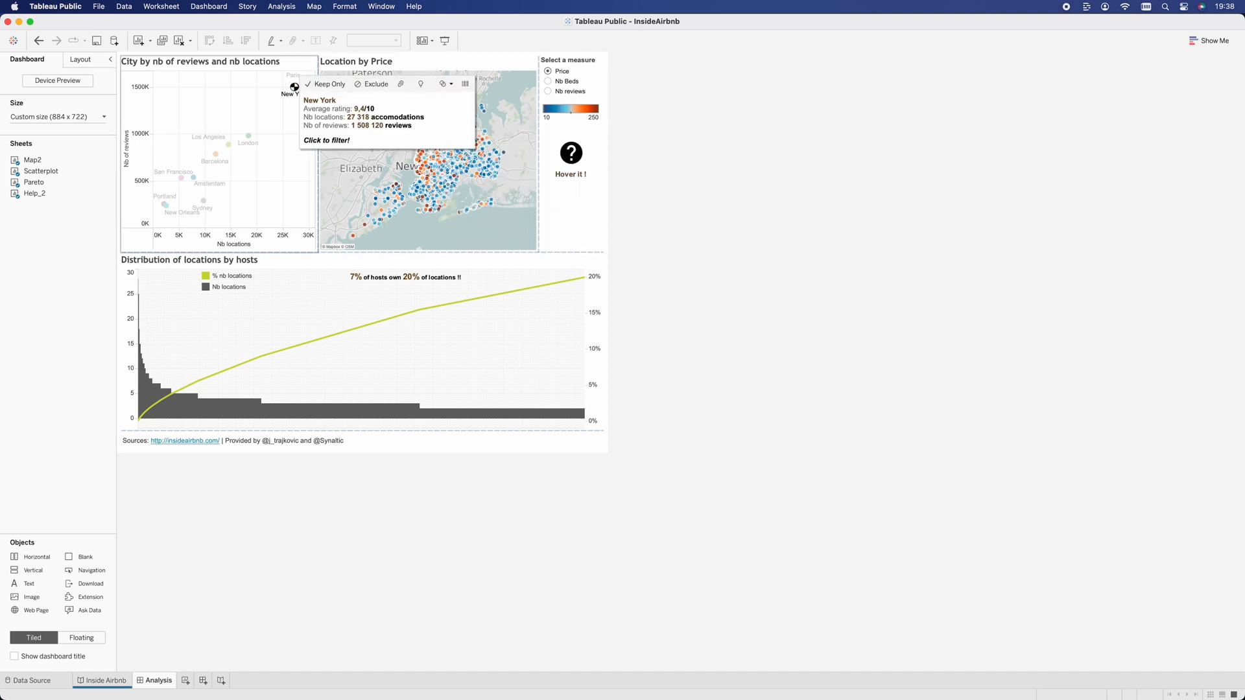
mouse_move(250, 137)
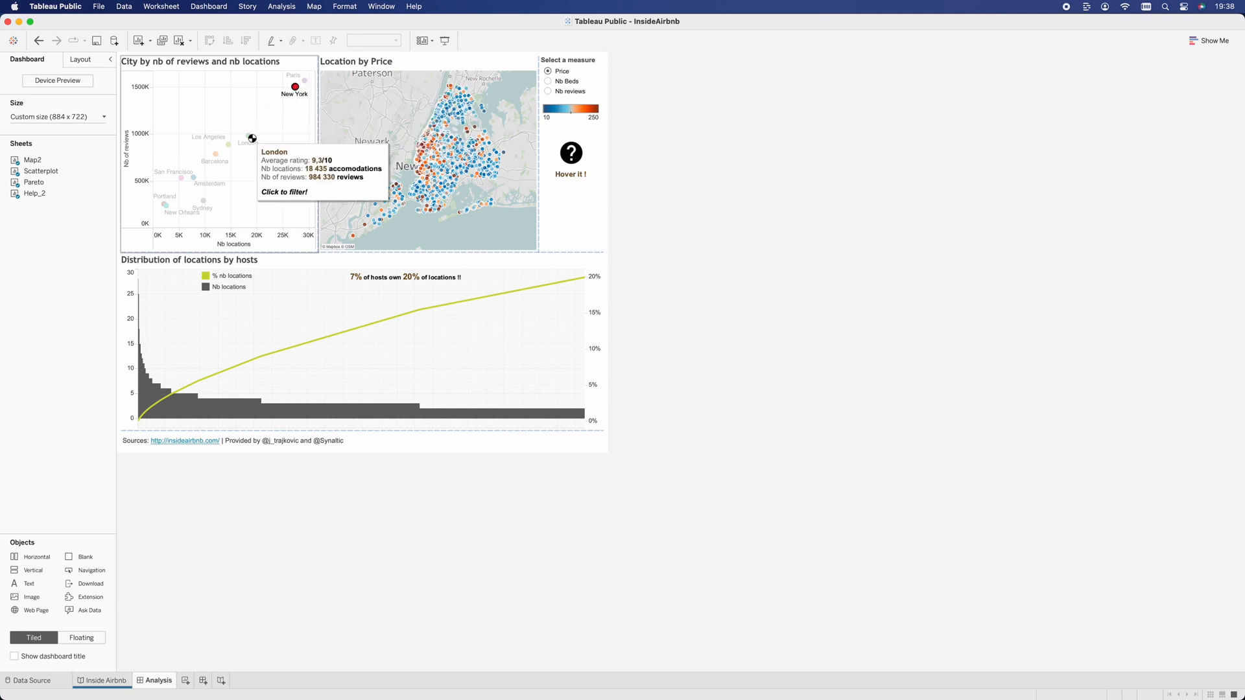
mouse_move(1044, 125)
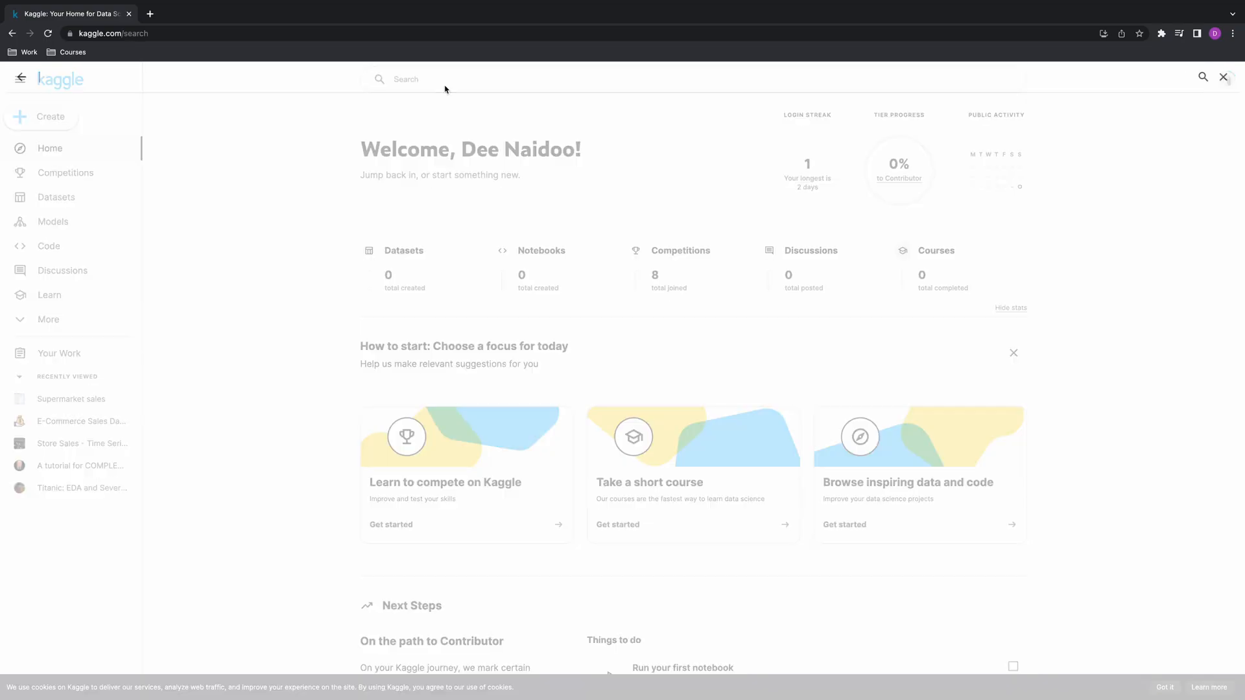
Search Kaggle for 'sales dataset' and view the Superstore Sales Dataset's train.csv preview.
type("sales dataset")
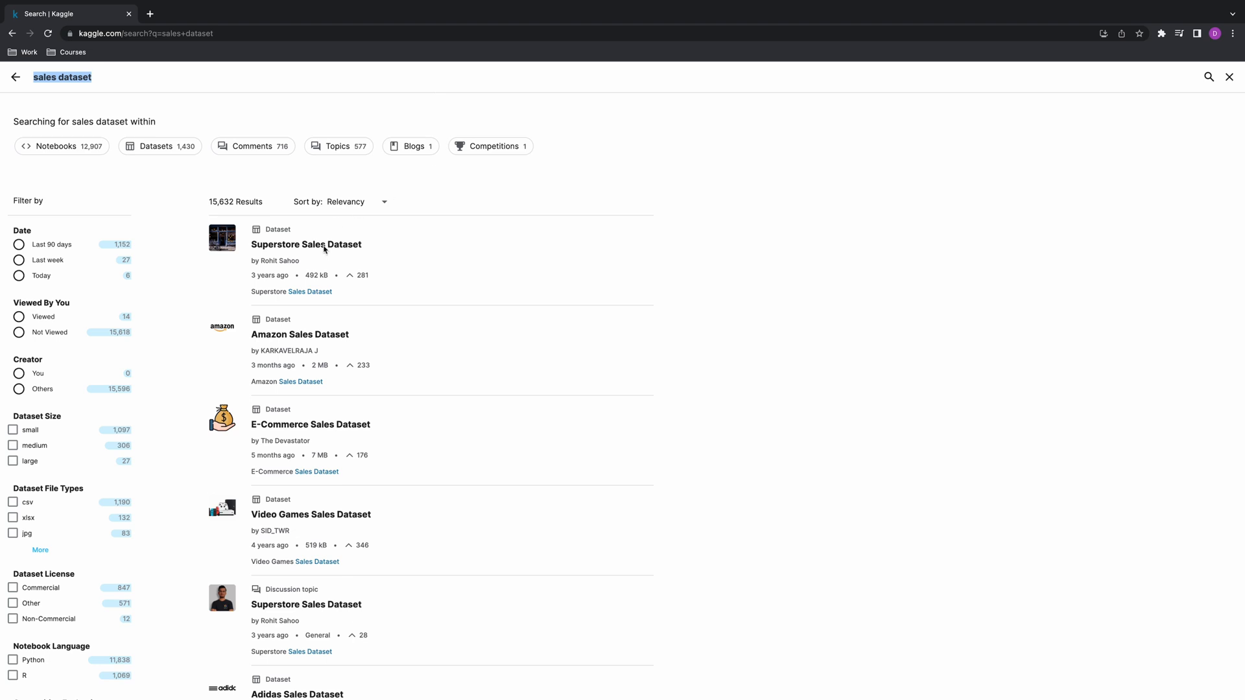
left_click(306, 245)
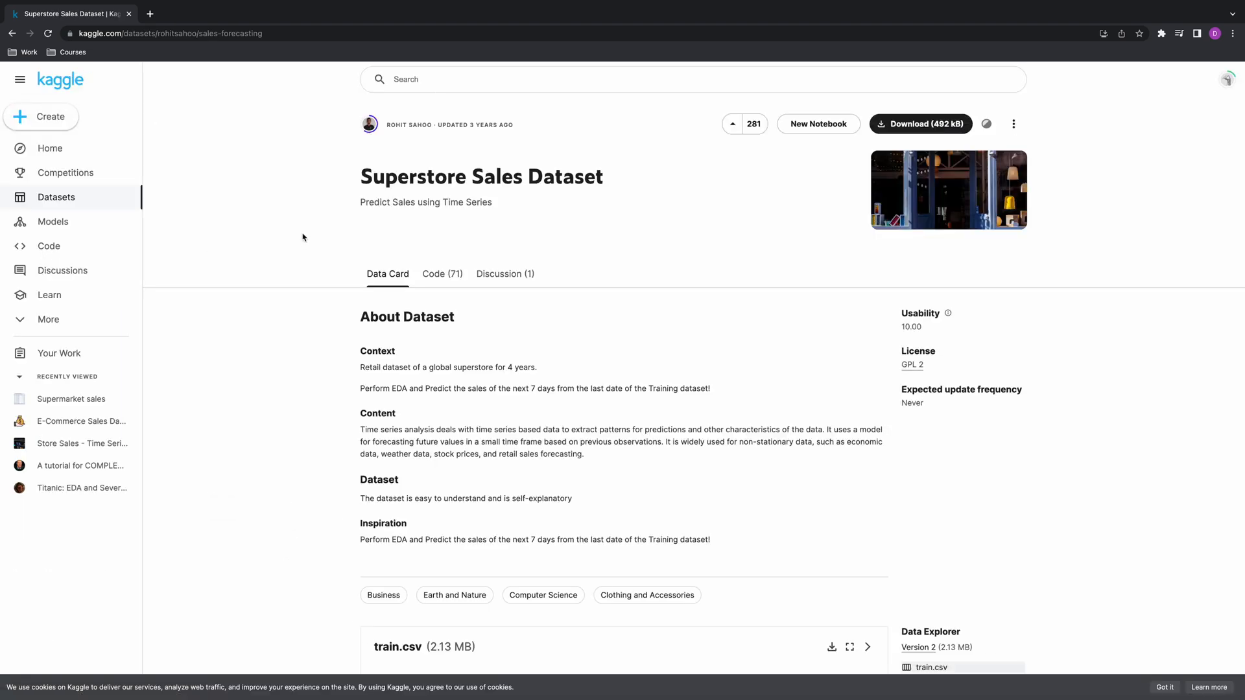
scroll("down", 3)
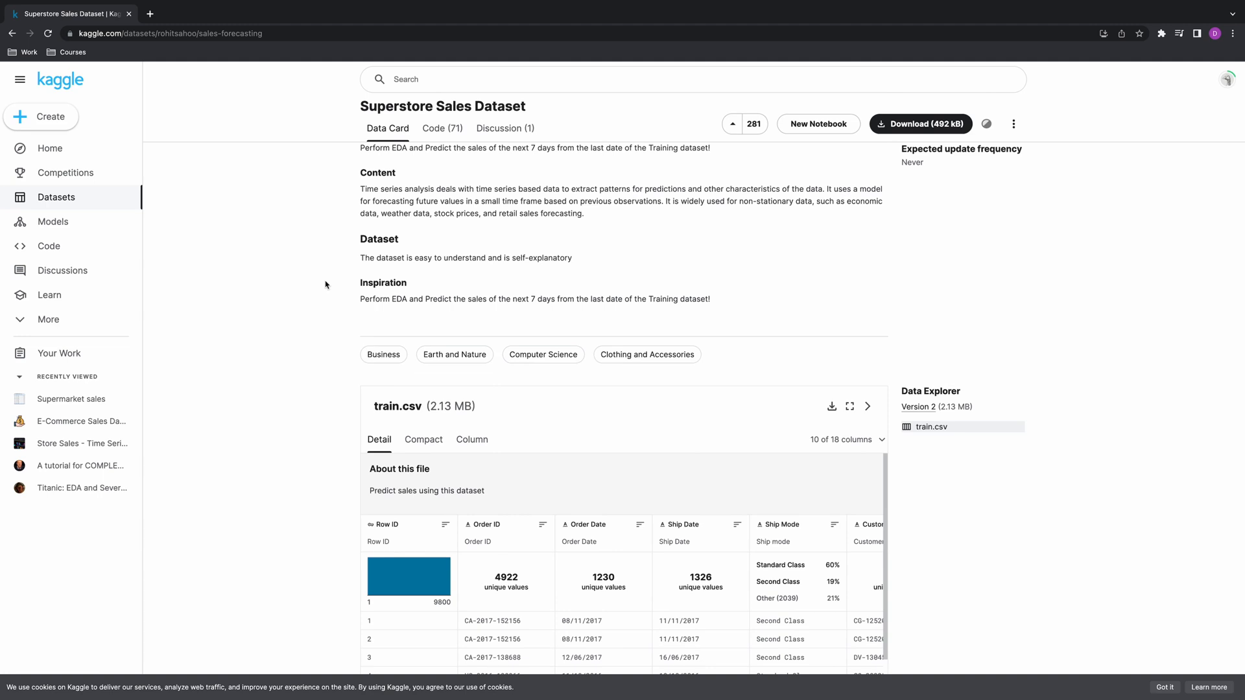
scroll("down", 3)
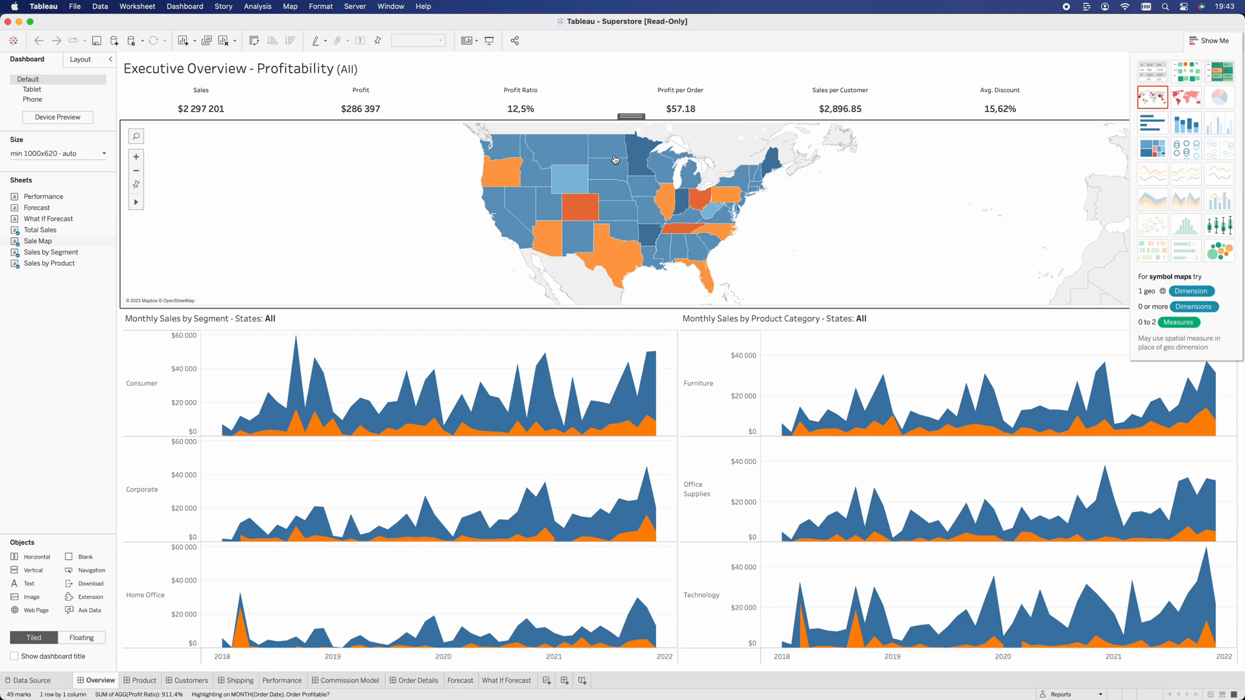
Filter the Superstore Executive Overview charts to Oregon via the Sale Map.
left_click(501, 183)
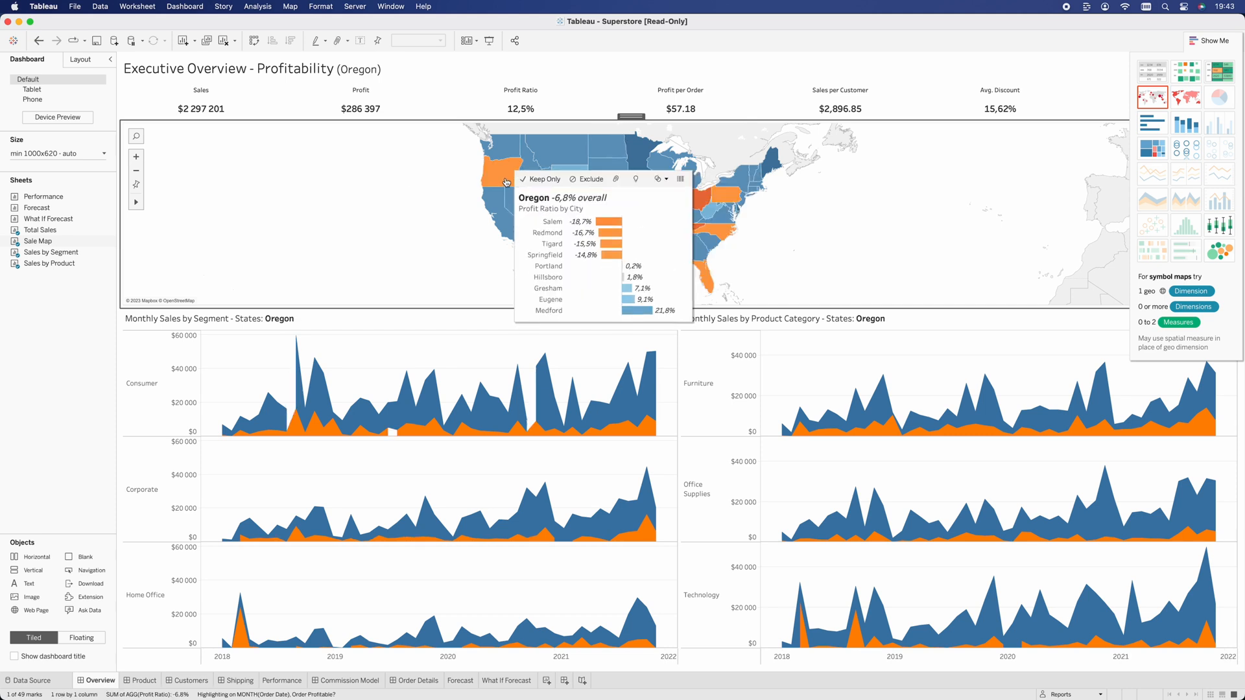
left_click(718, 231)
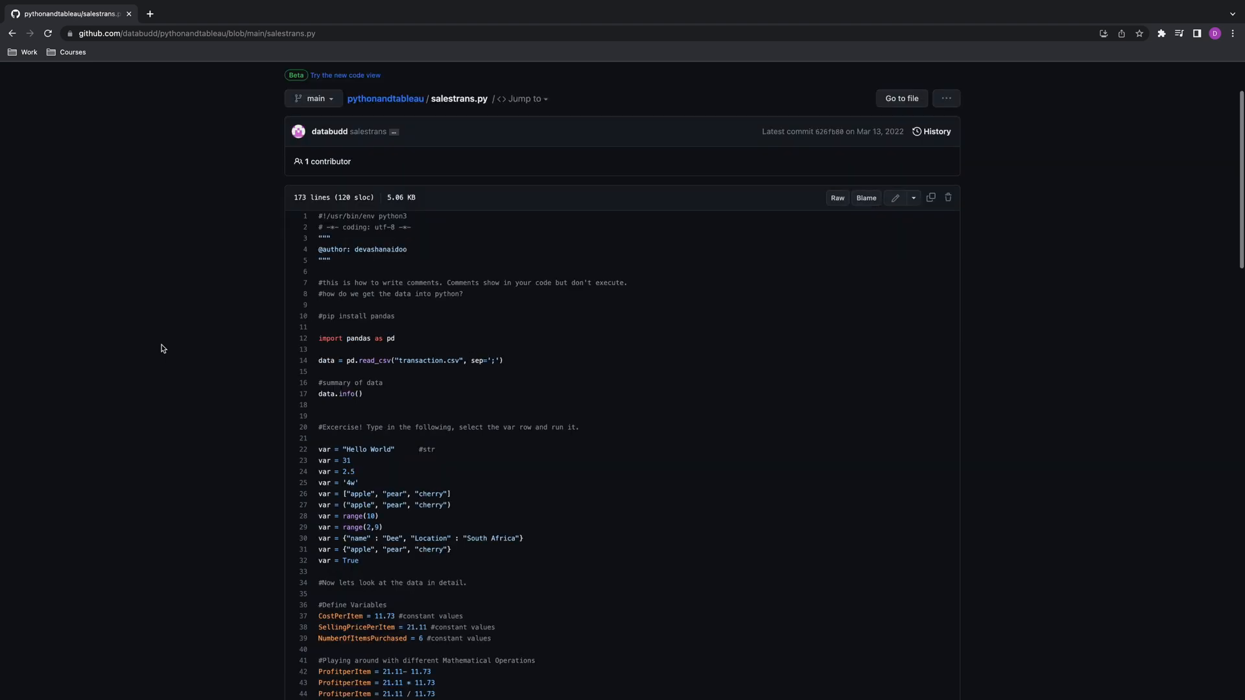
Review salestrans.py, then return to the pythonandtableau repository file list.
scroll("down", 3)
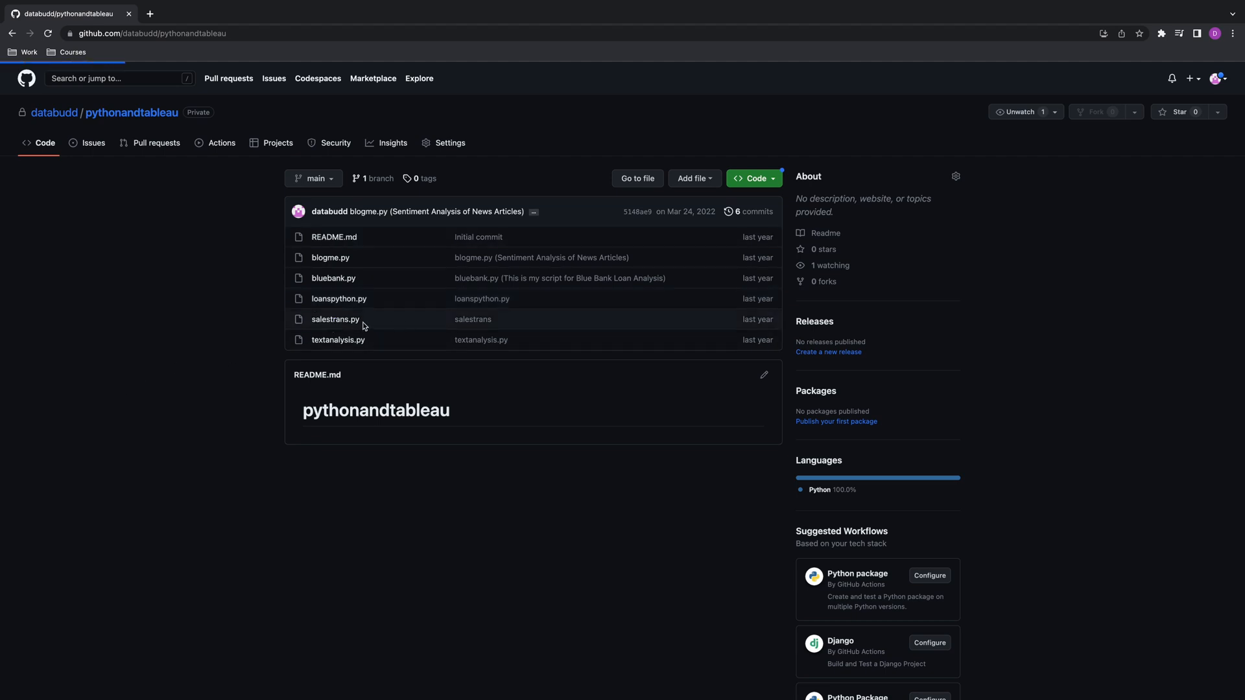
left_click(334, 319)
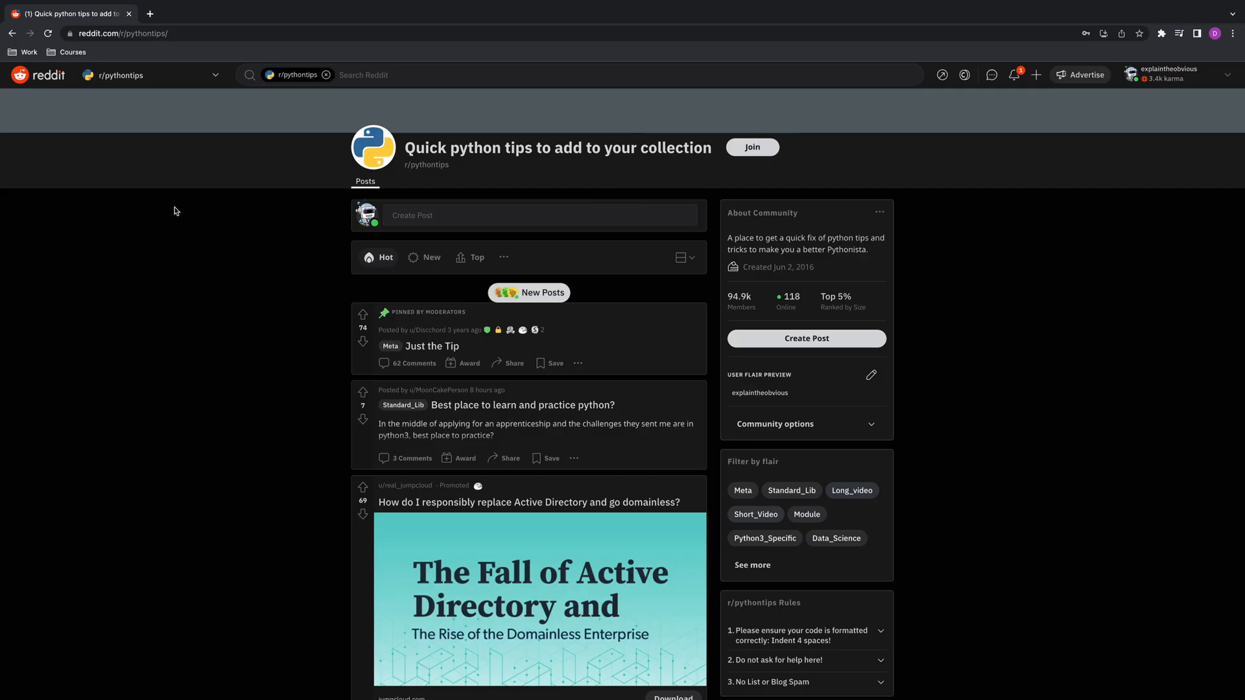
Open the favourite Python library discussion post and downvote it to a score of 29.
scroll("down", 3)
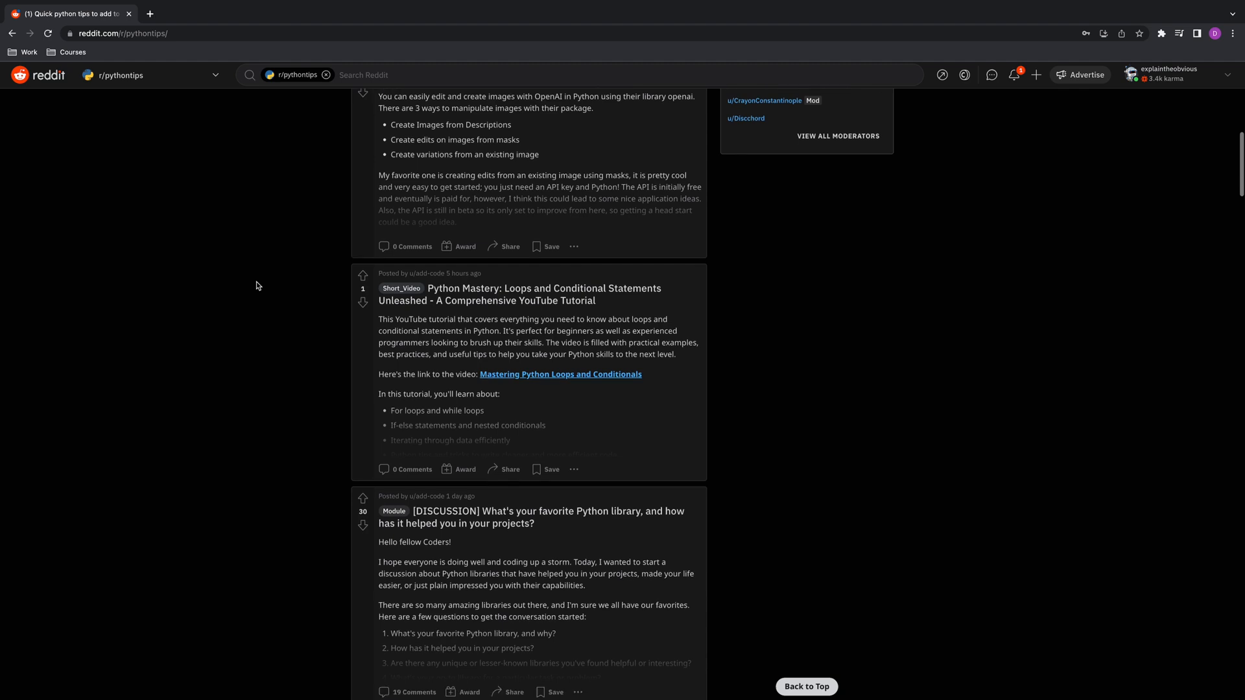
scroll("down", 3)
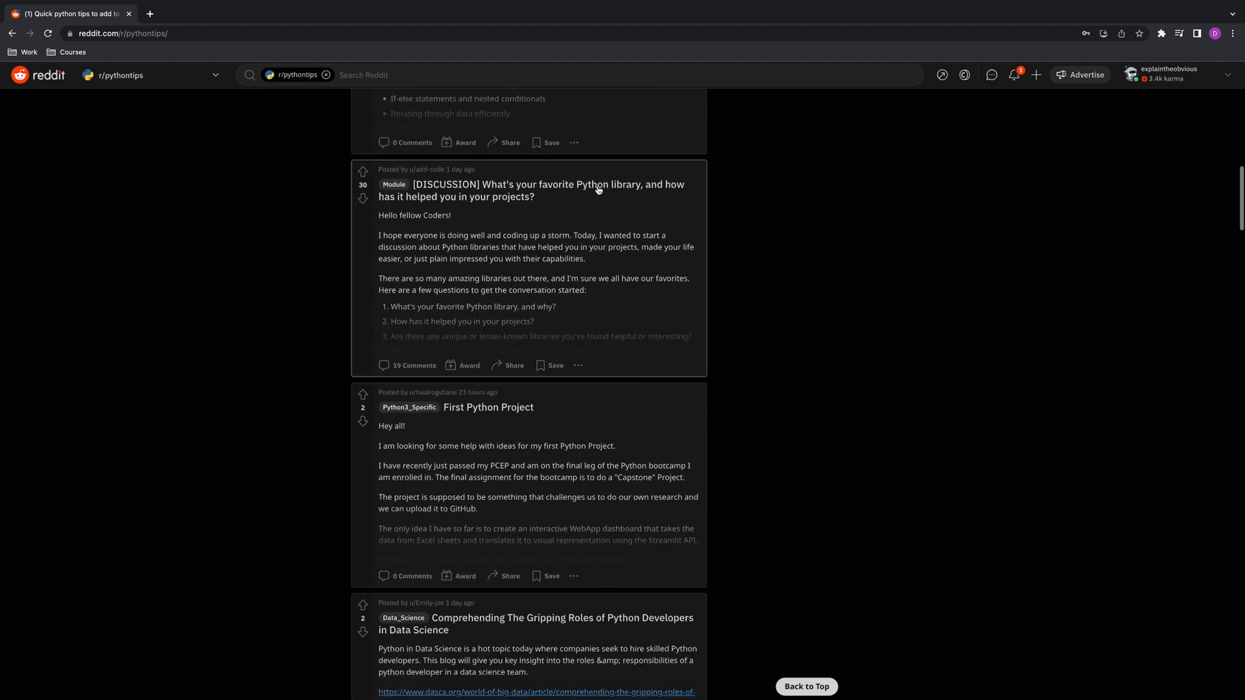
left_click(530, 190)
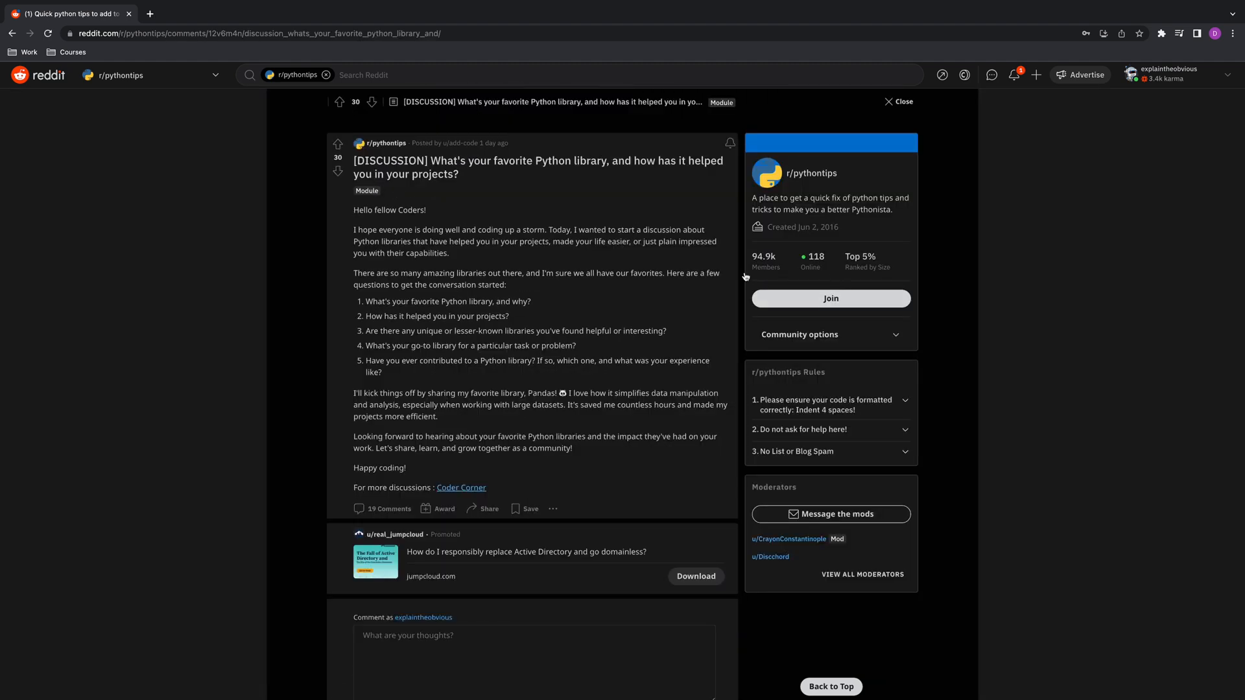
left_click(337, 171)
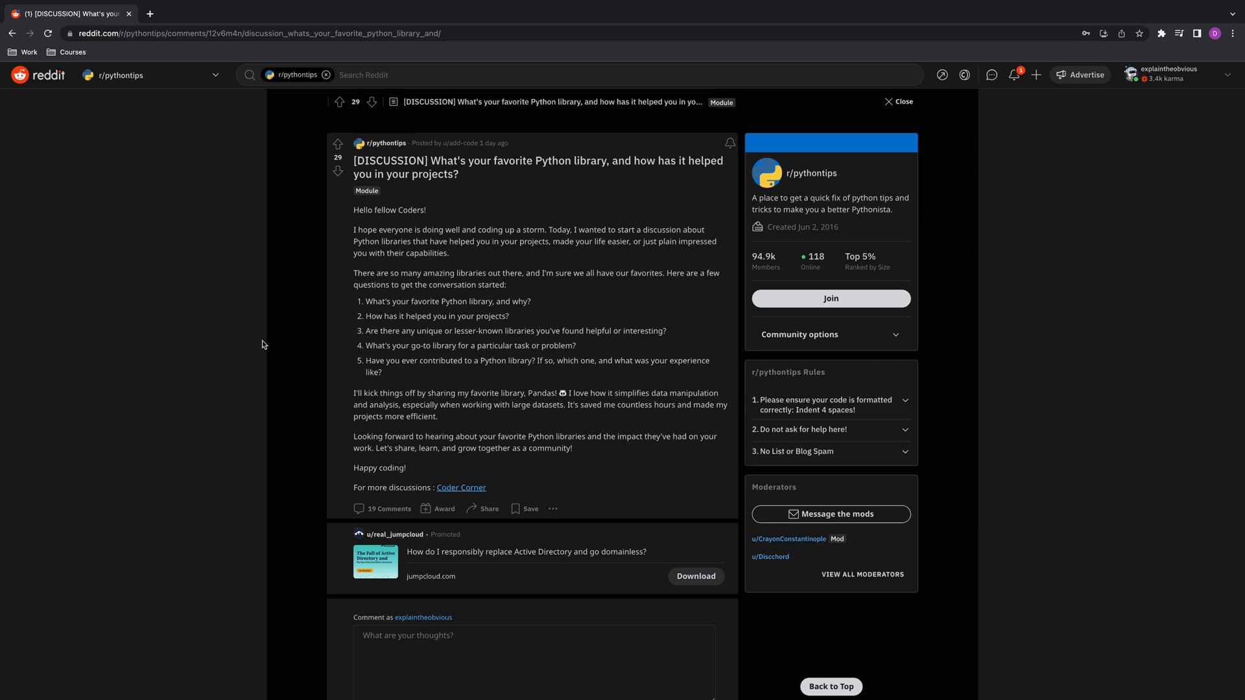